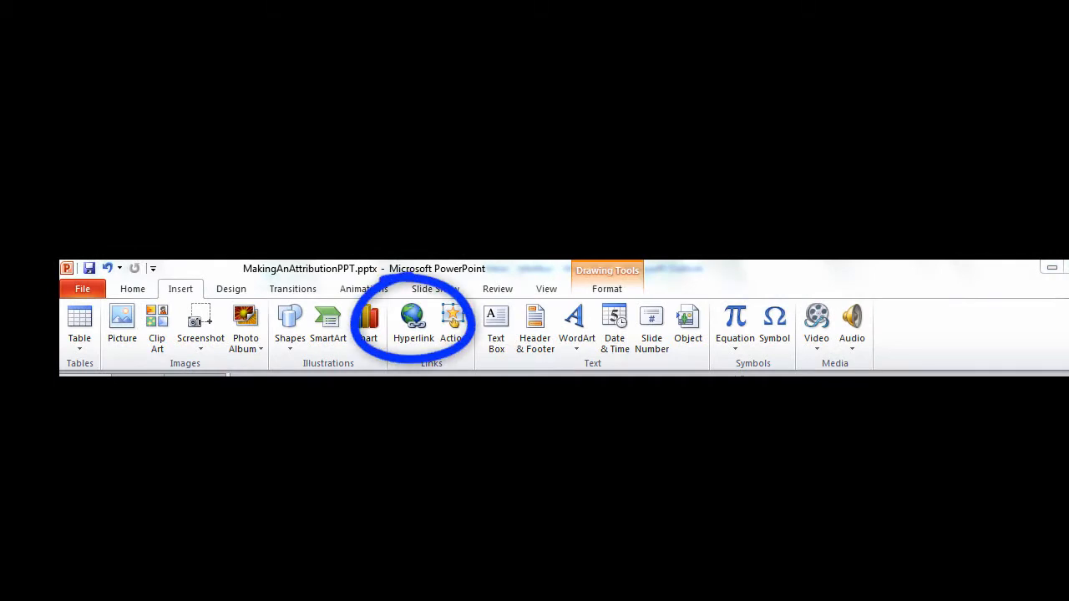
Step: Enter the query 'CC-BY-SA 2.0' in the Google search box
left_click(413, 320)
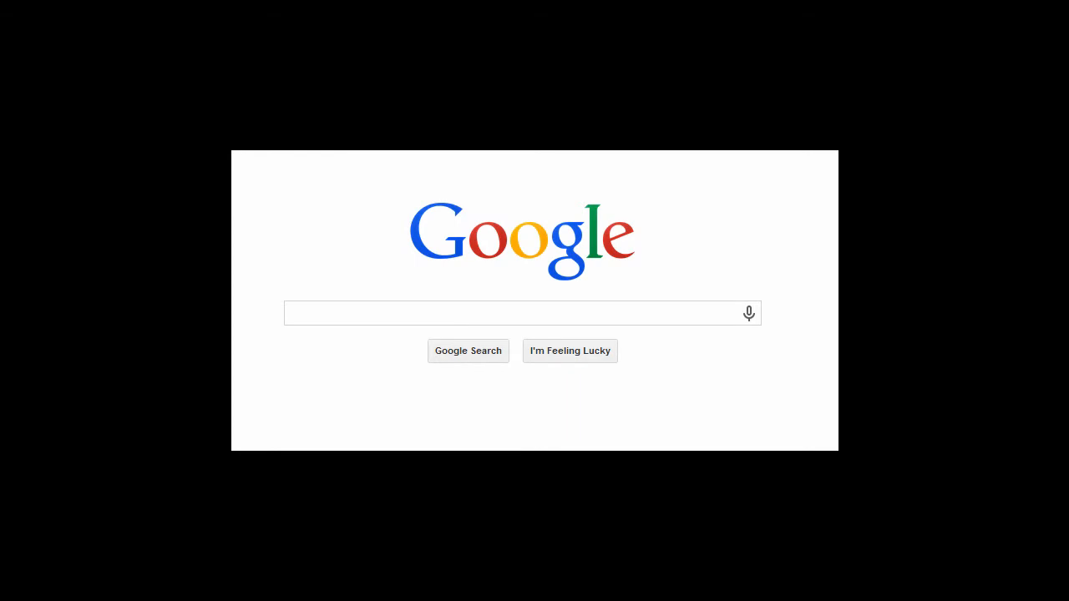
type("CC-BY-SA 2.0")
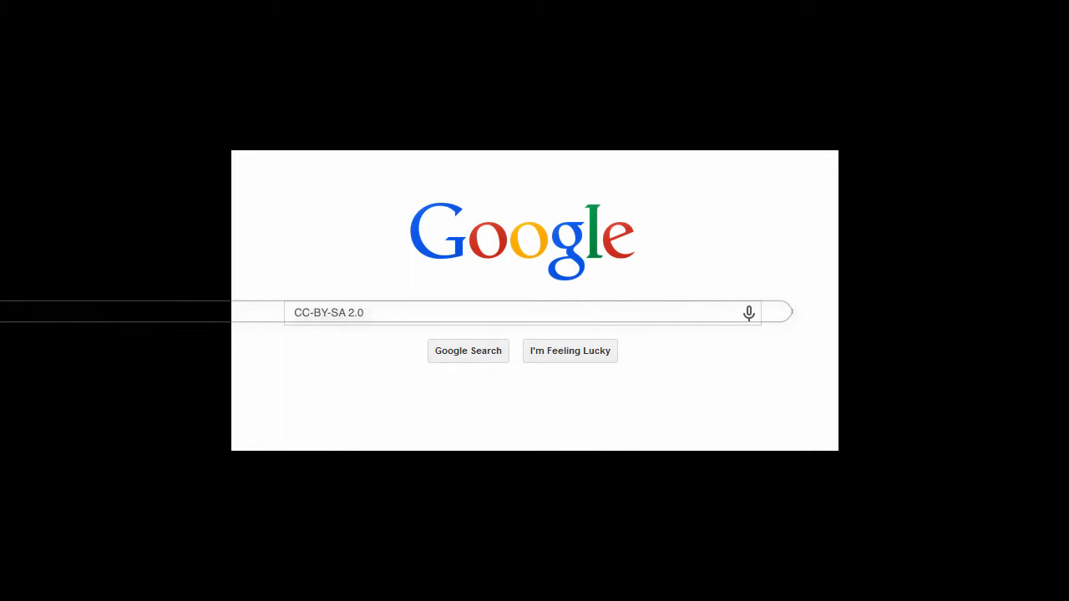